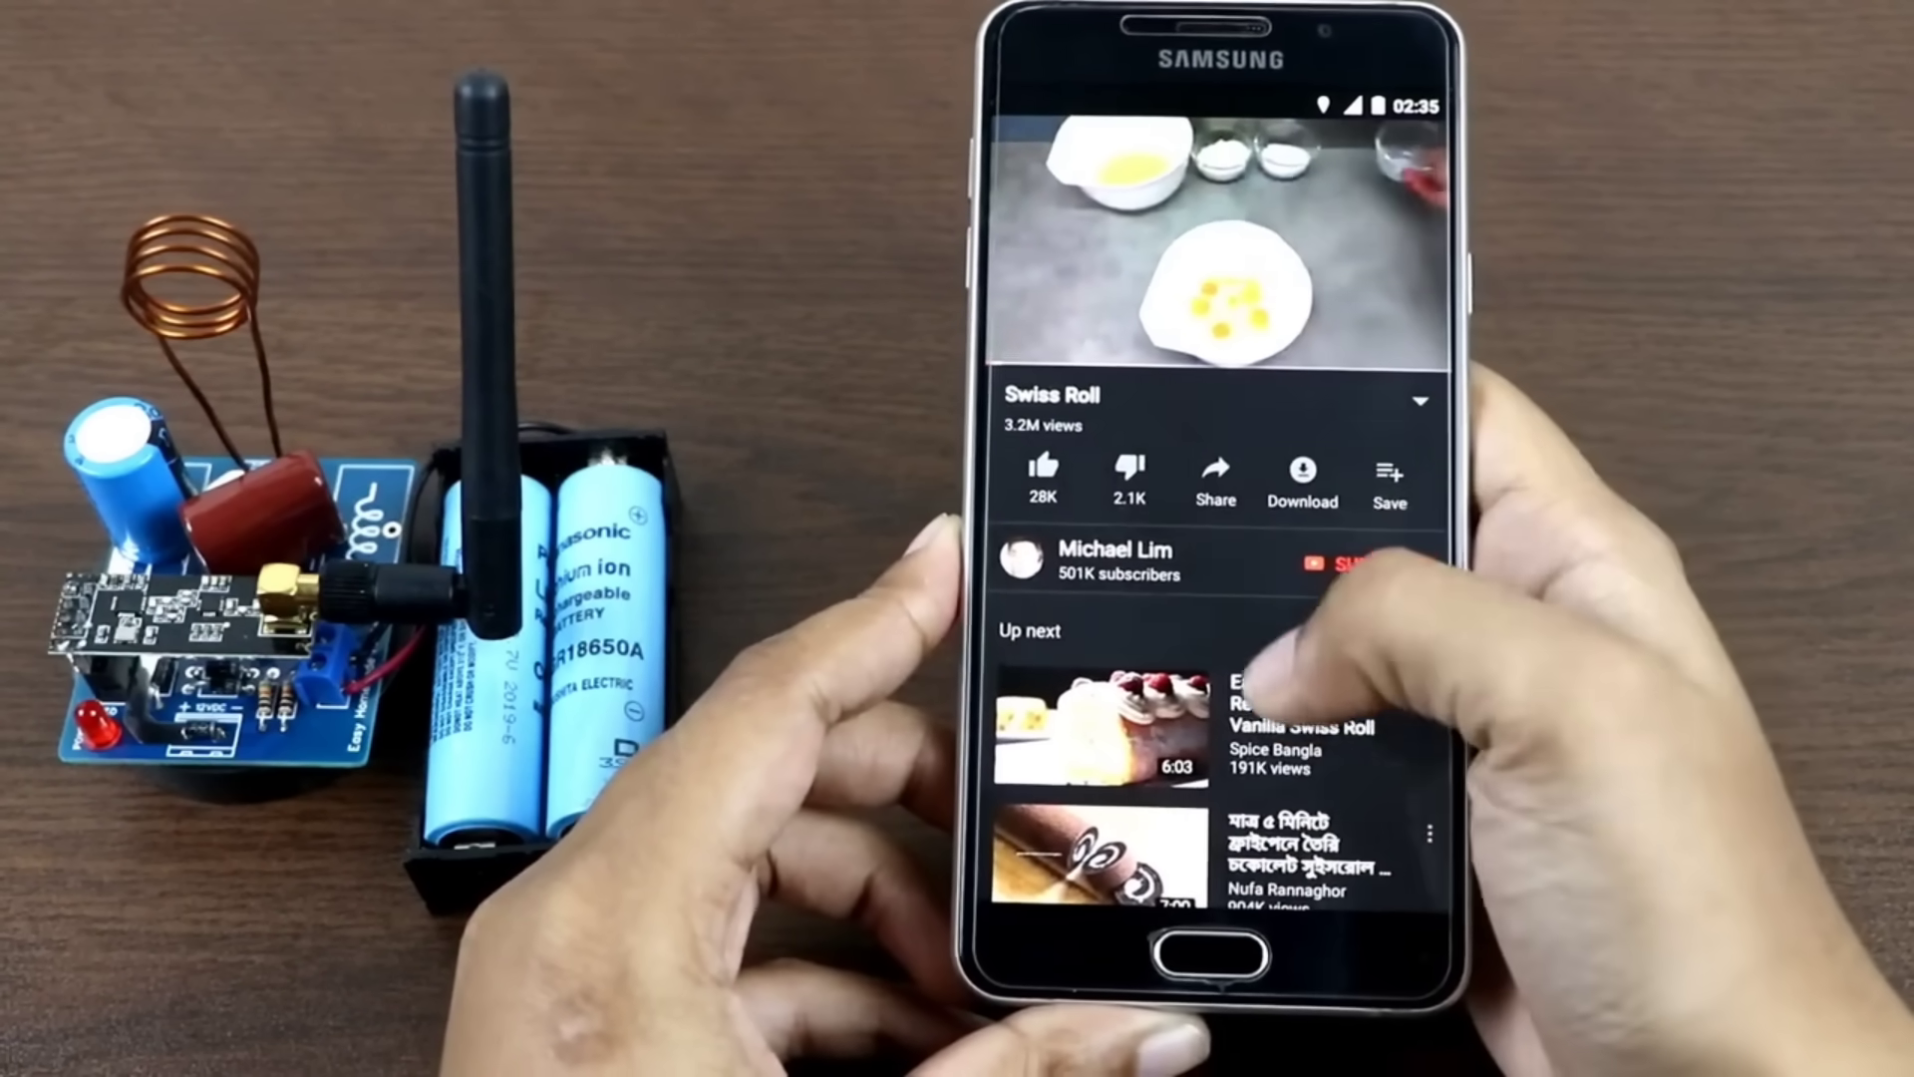
pyautogui.click(1111, 730)
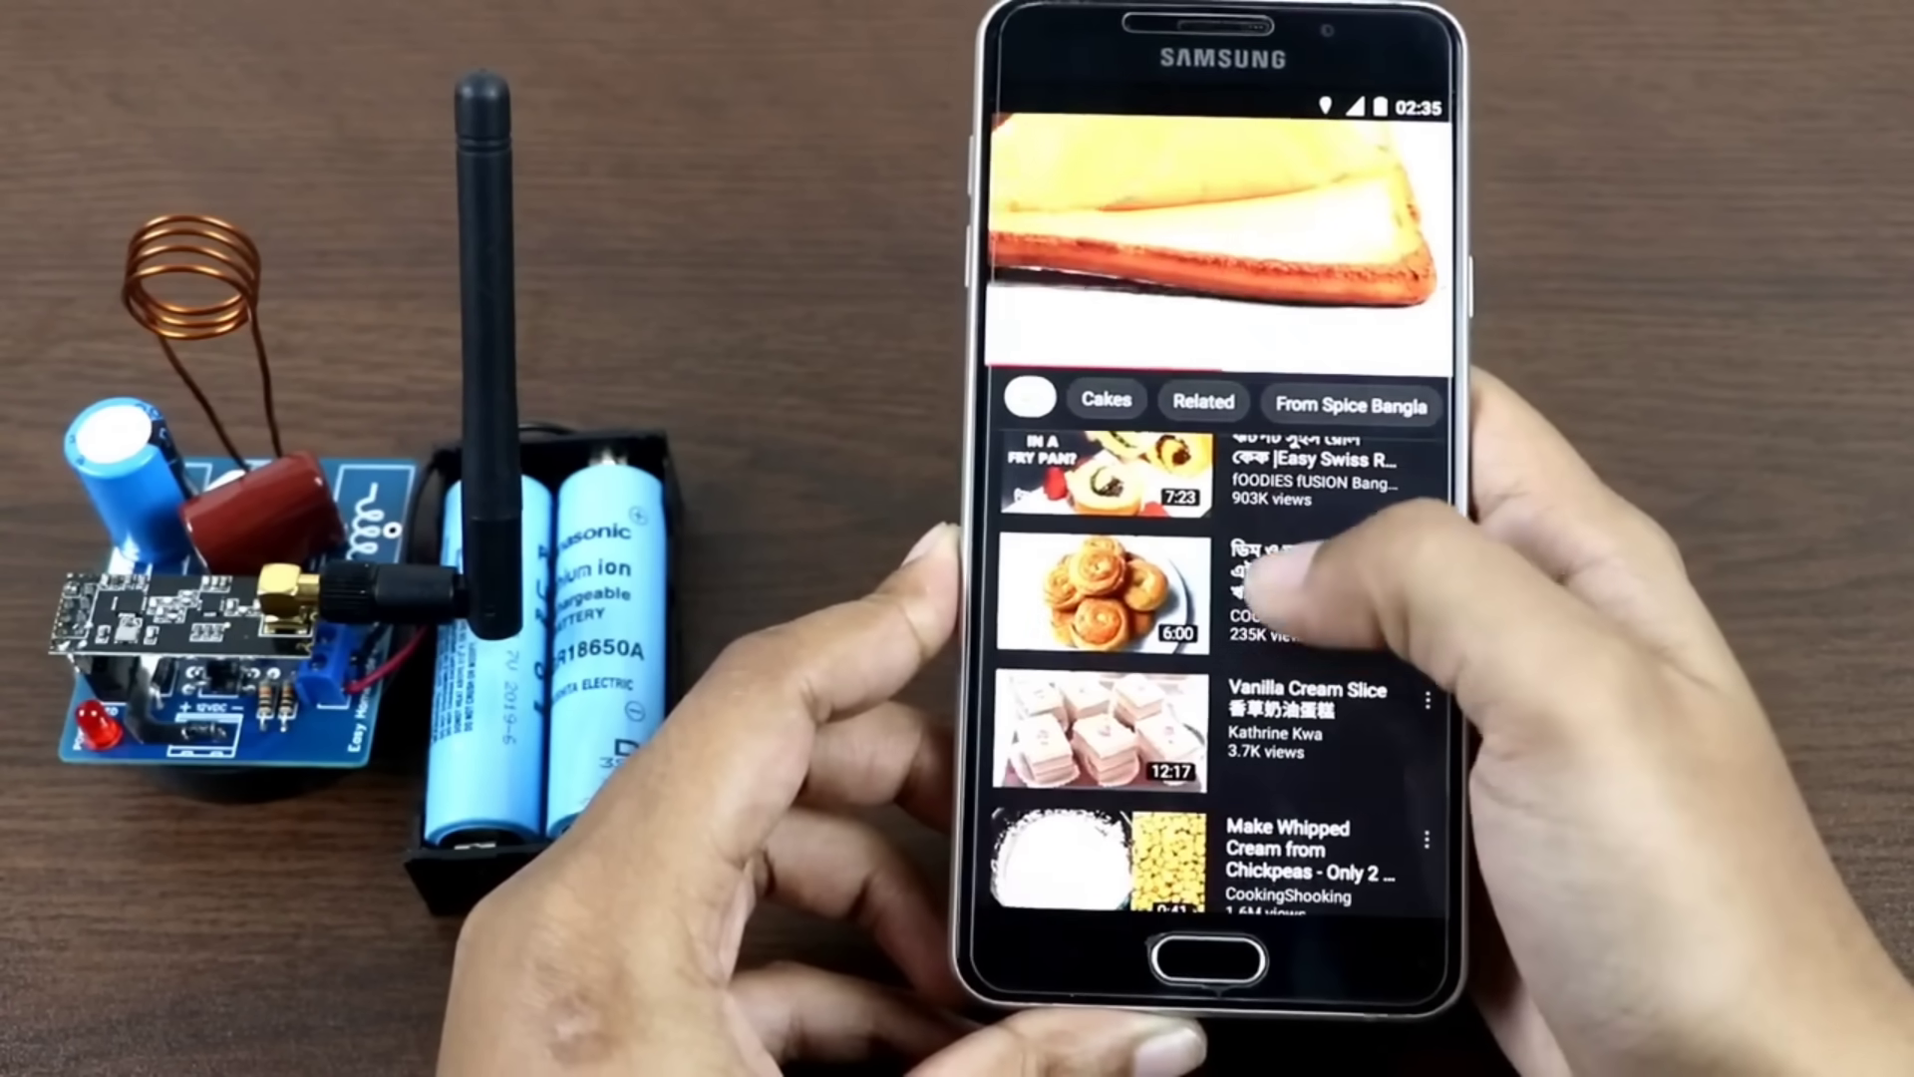
pyautogui.click(1094, 732)
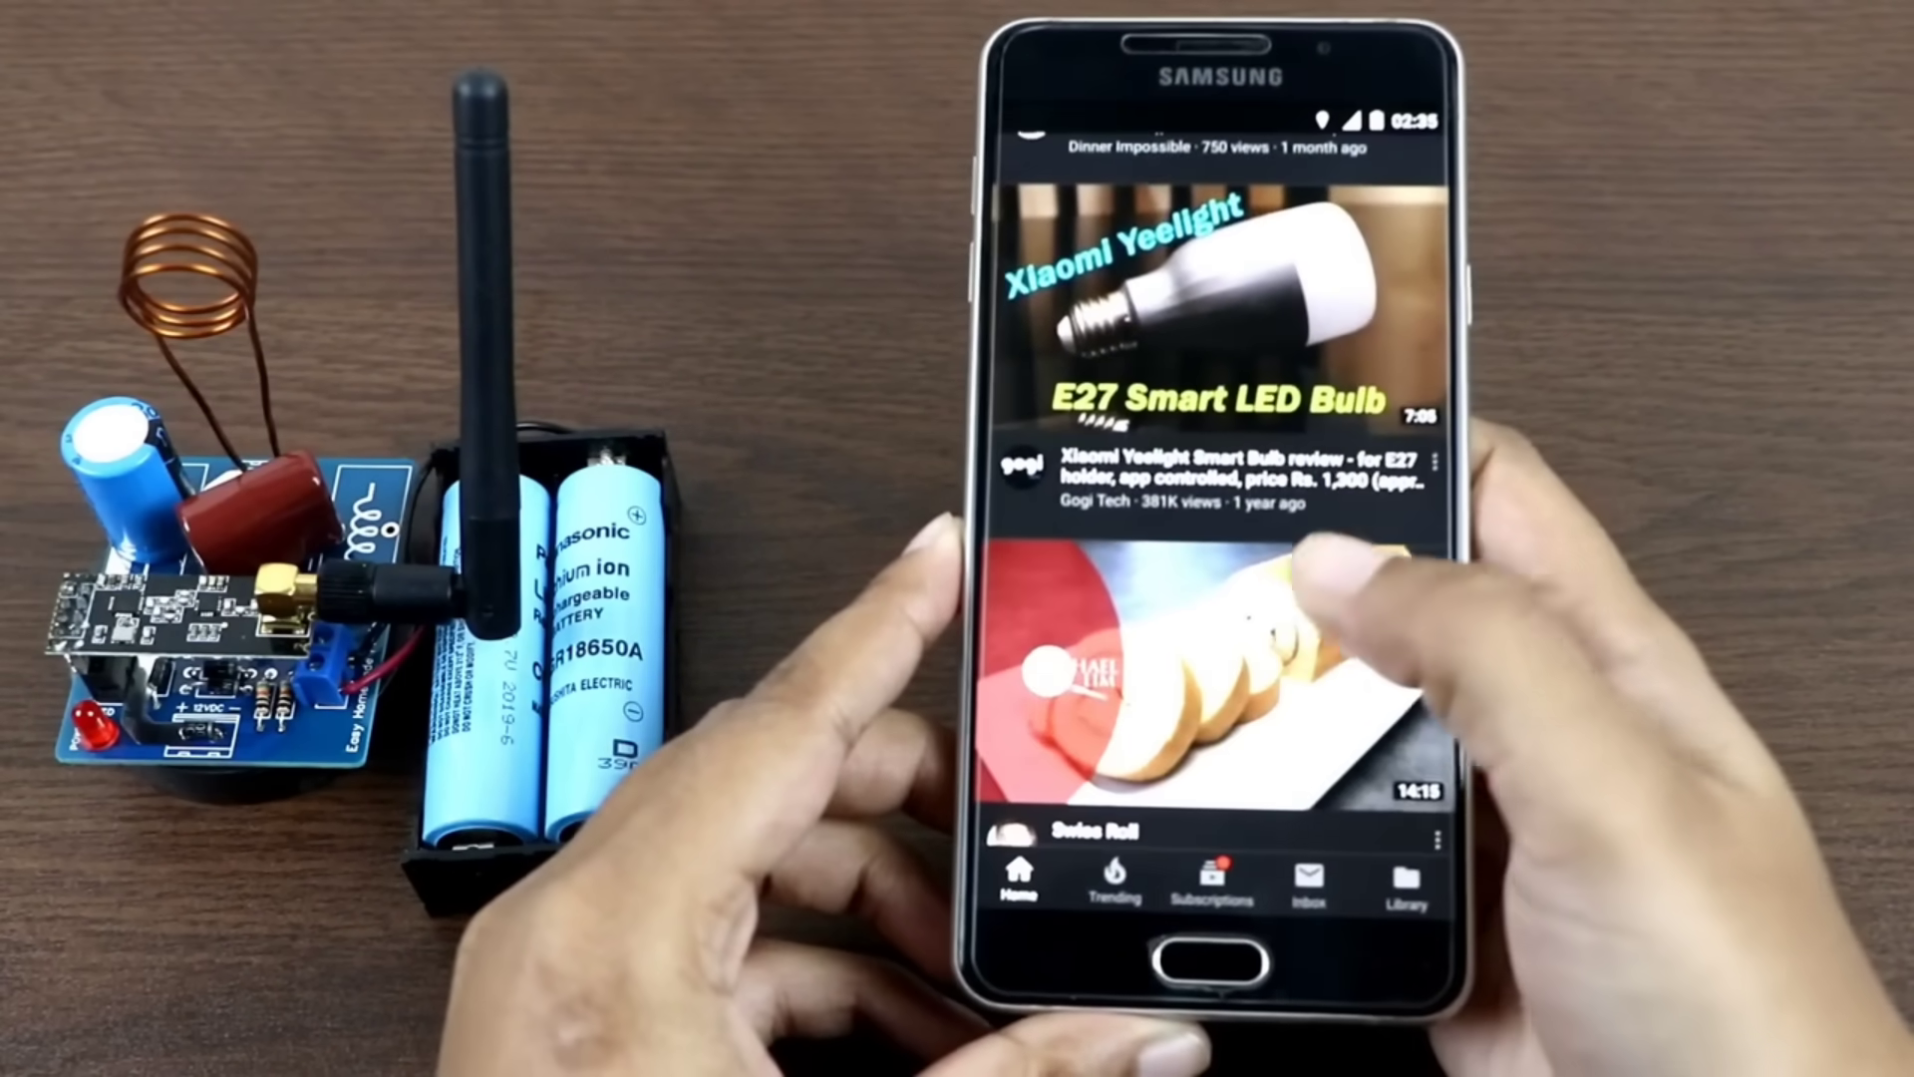
pyautogui.click(1189, 683)
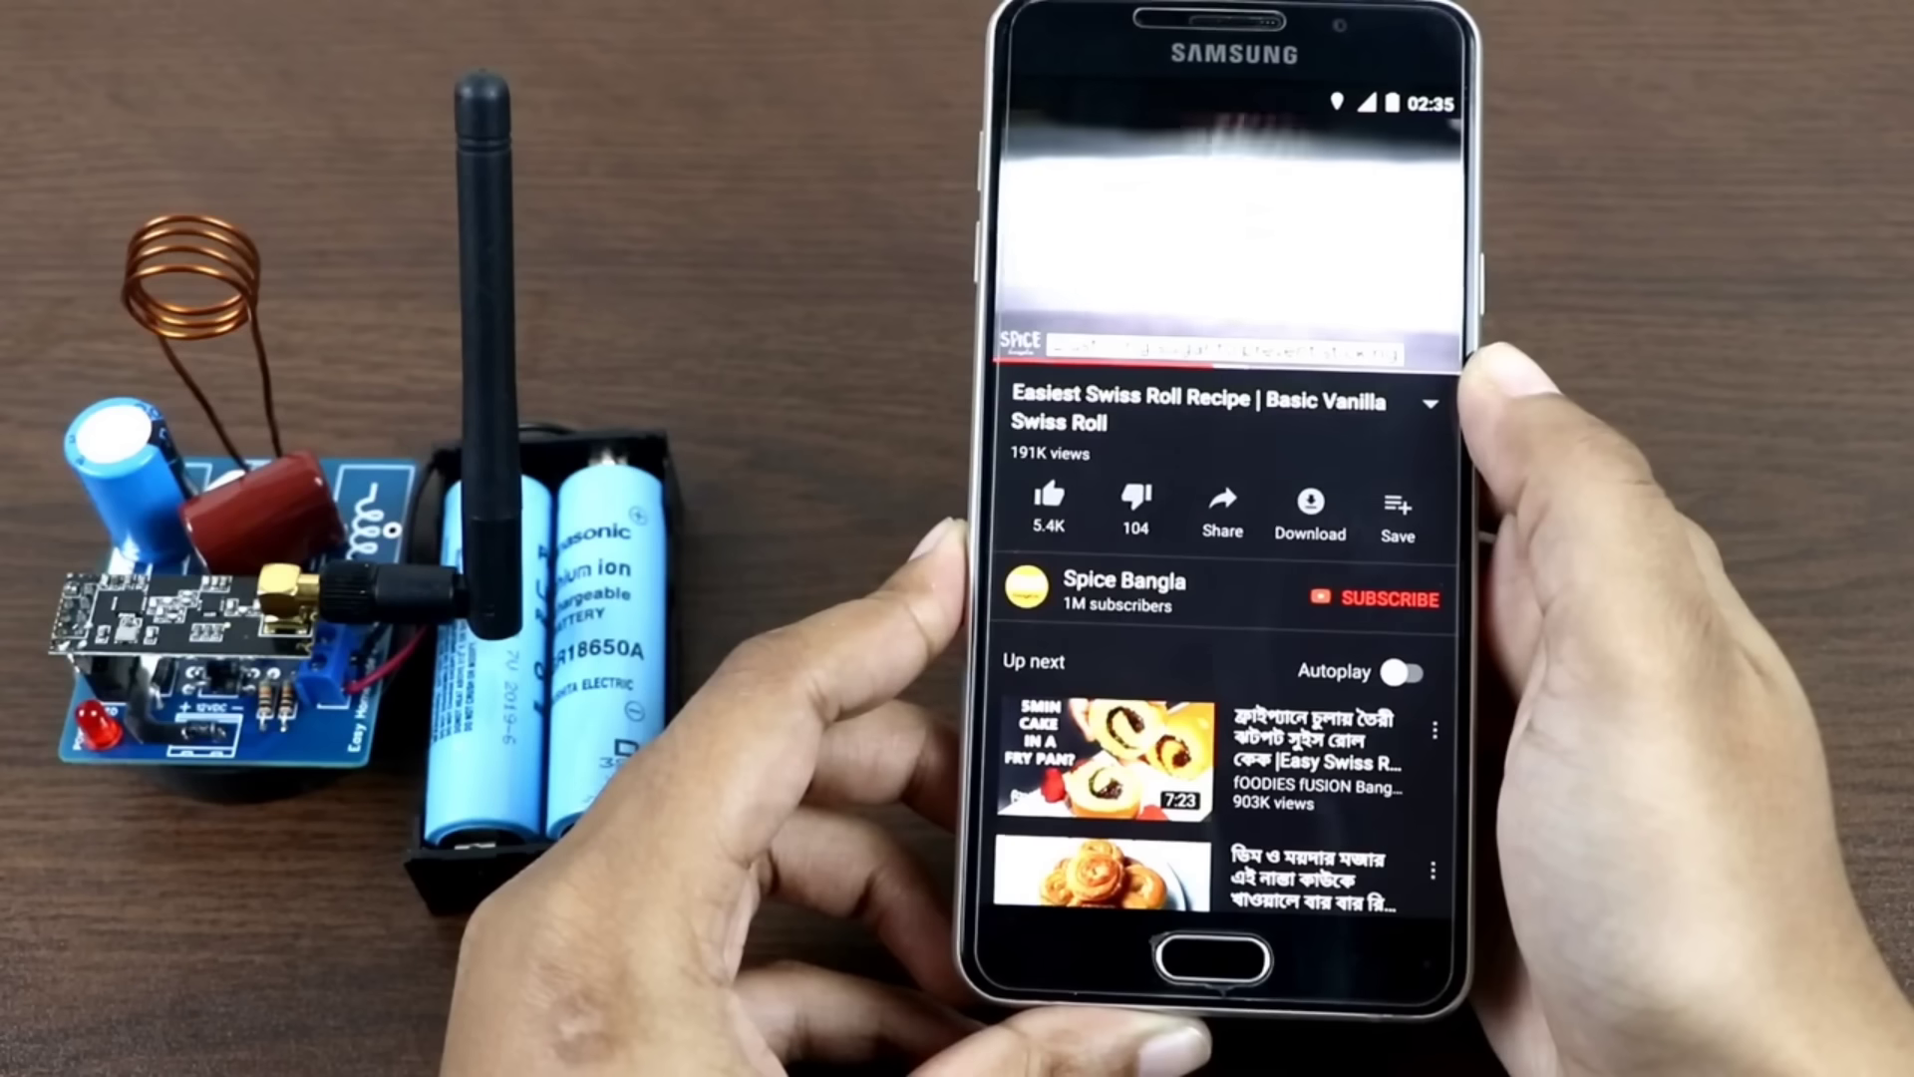
pyautogui.scroll(-3)
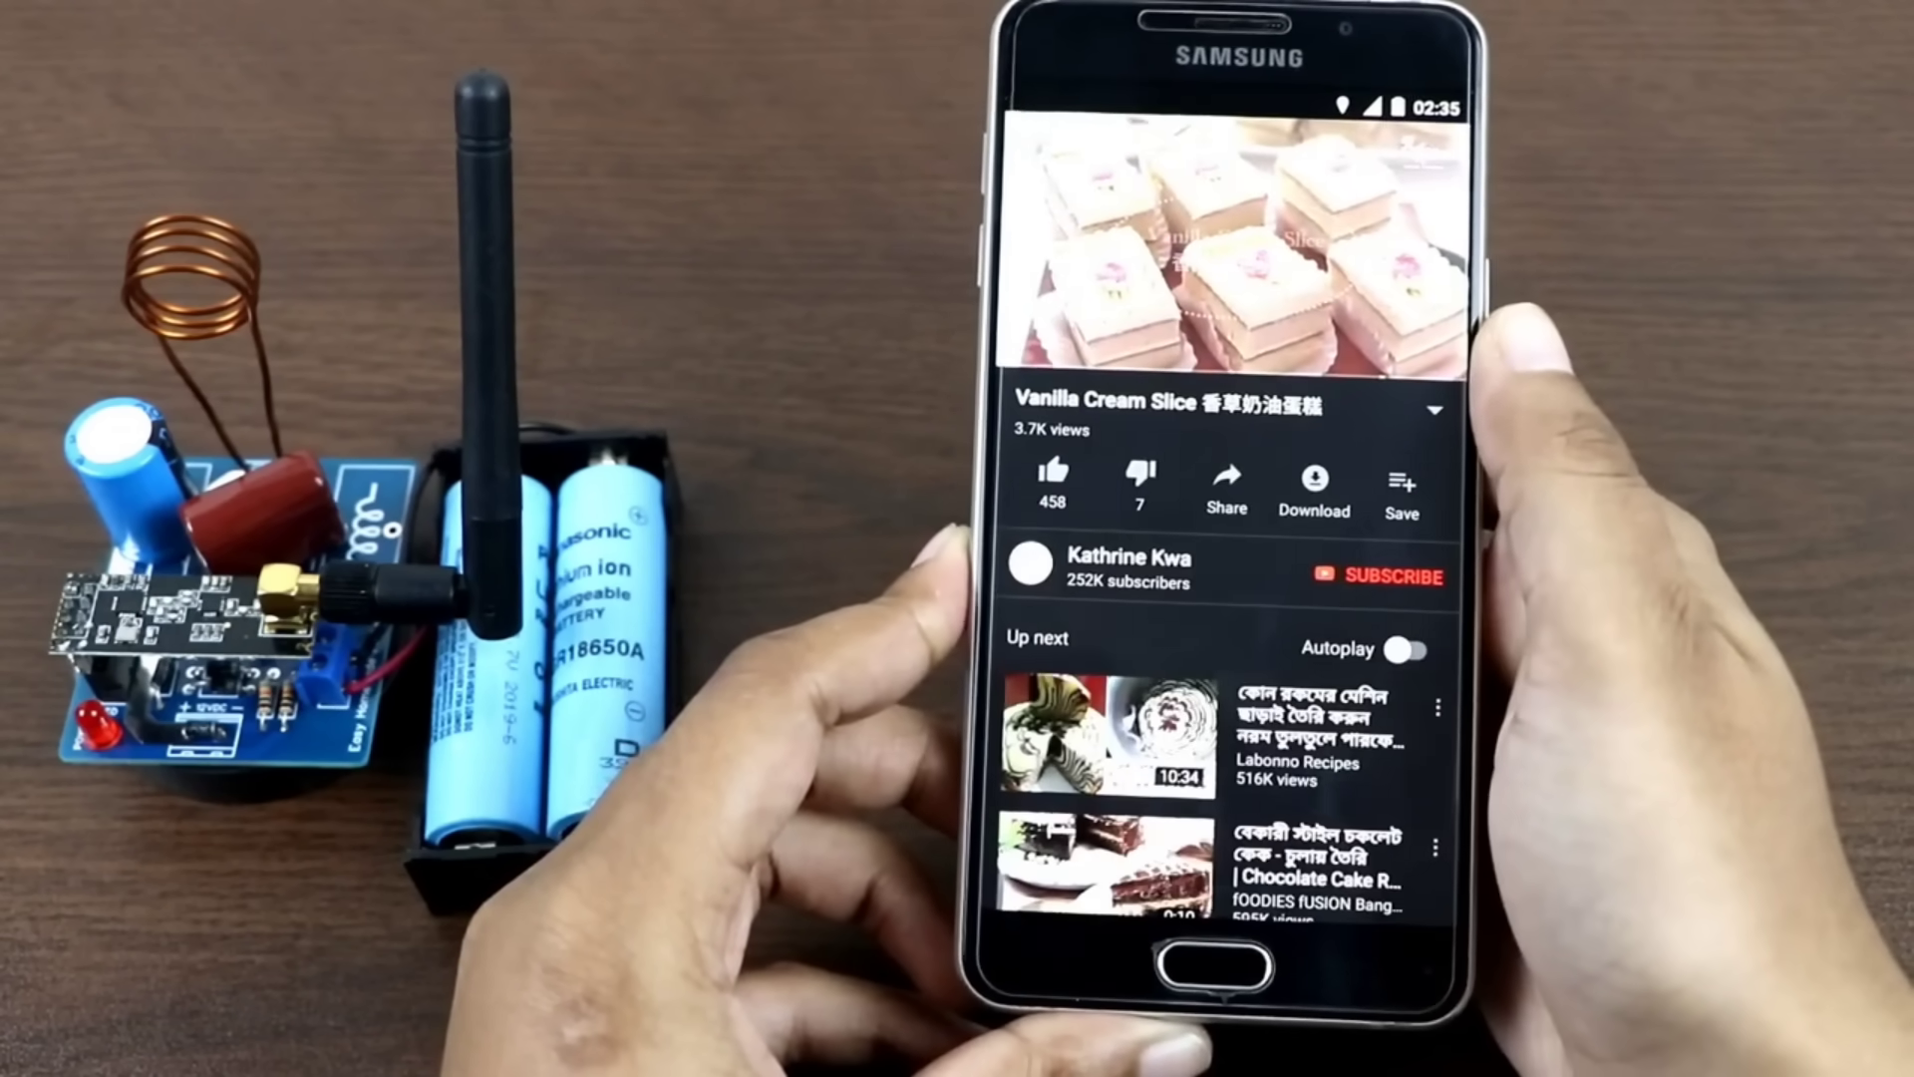
pyautogui.click(1253, 258)
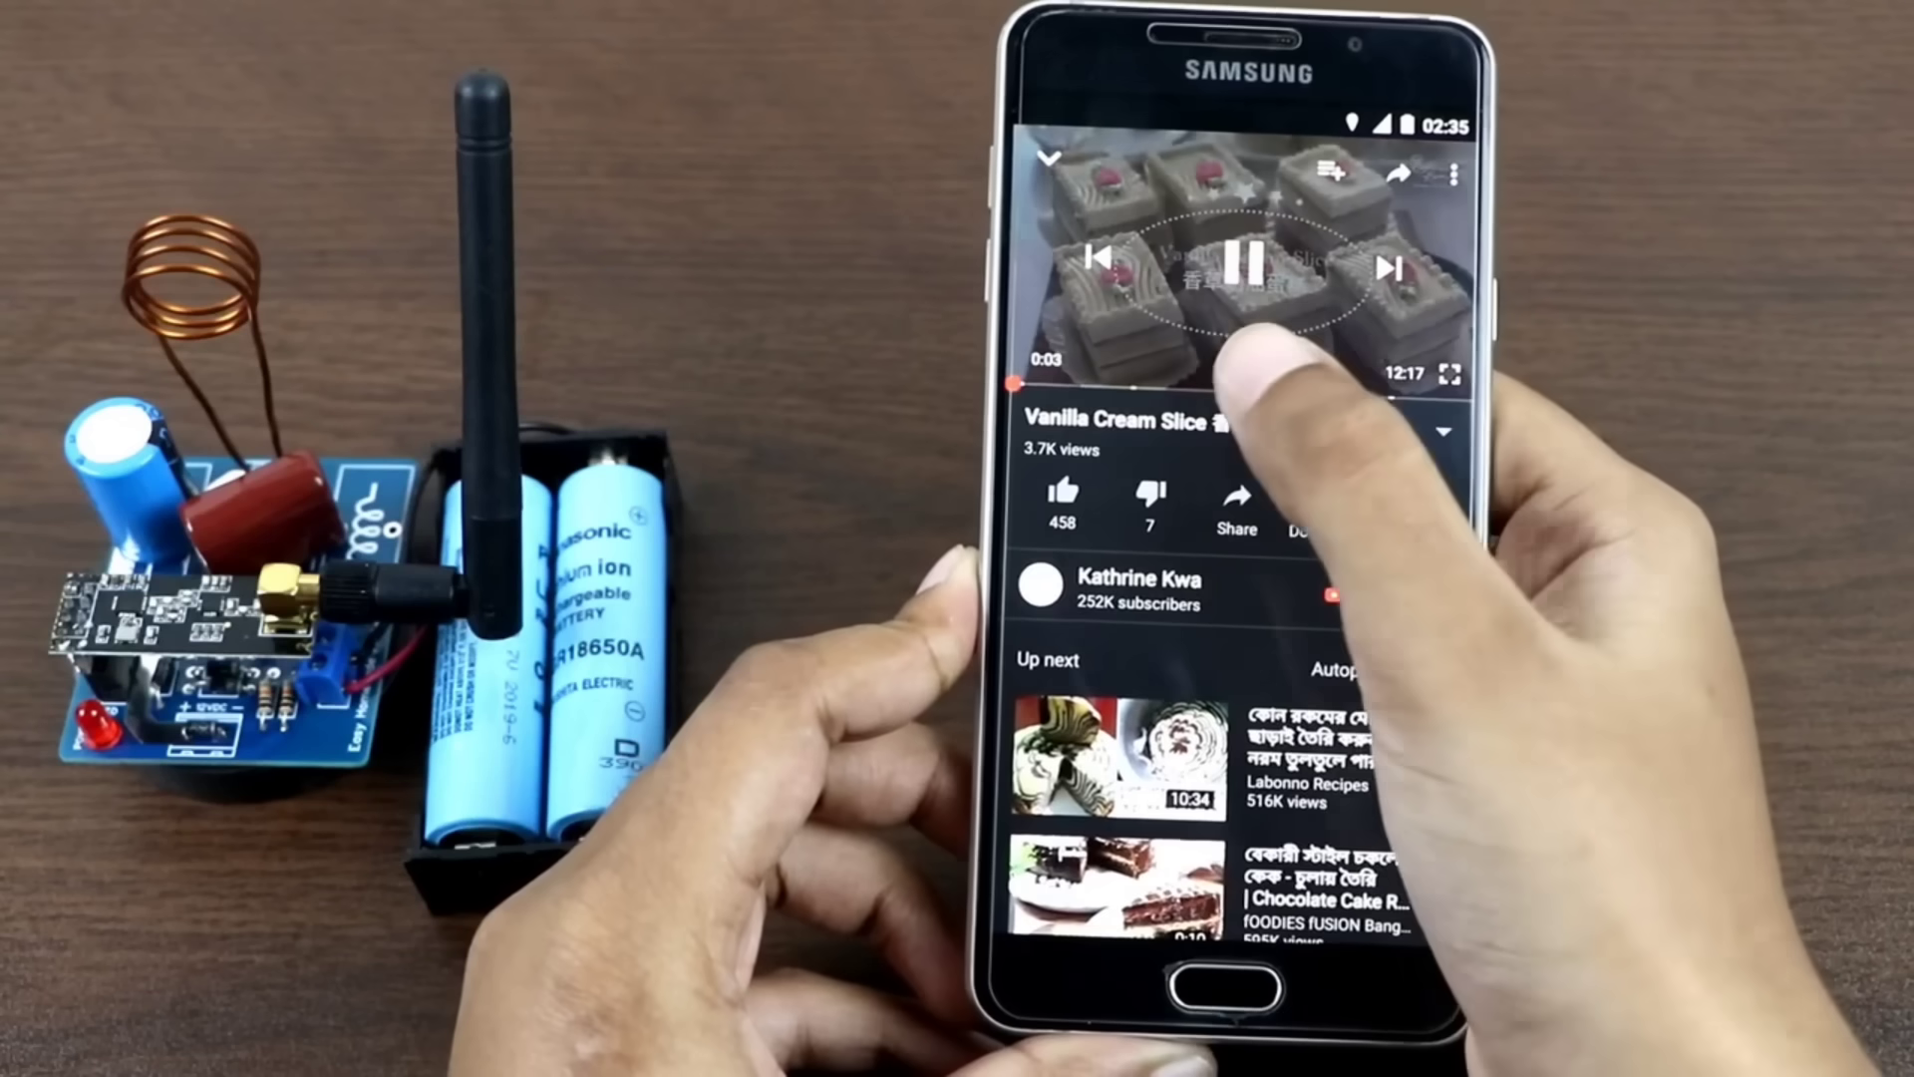